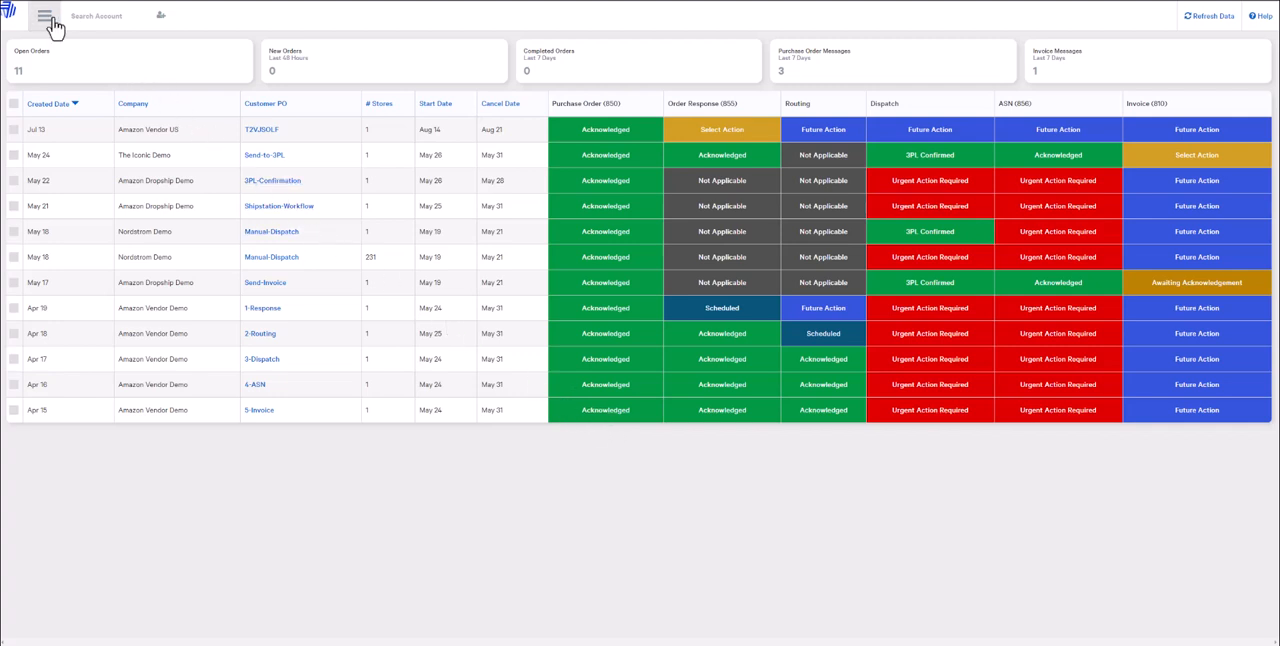
Filter EDI orders to Amazon Vendor US and open order T2VJSOLF's Order Response action
left_click(45, 18)
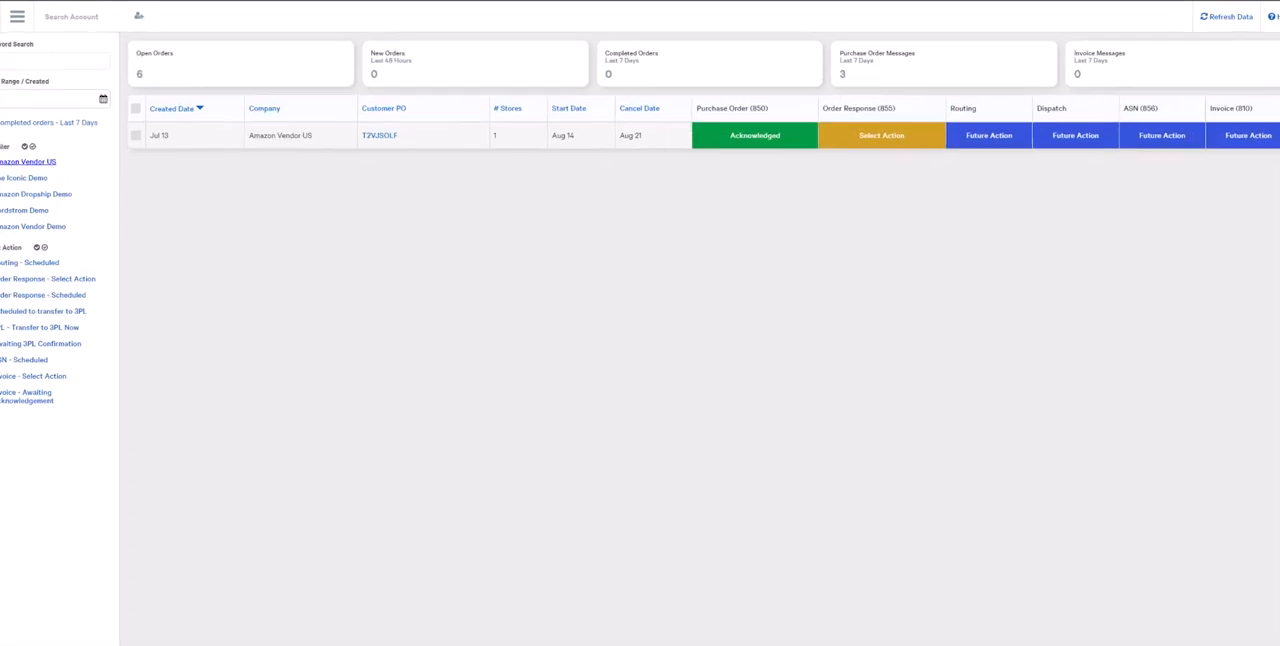
left_click(16, 18)
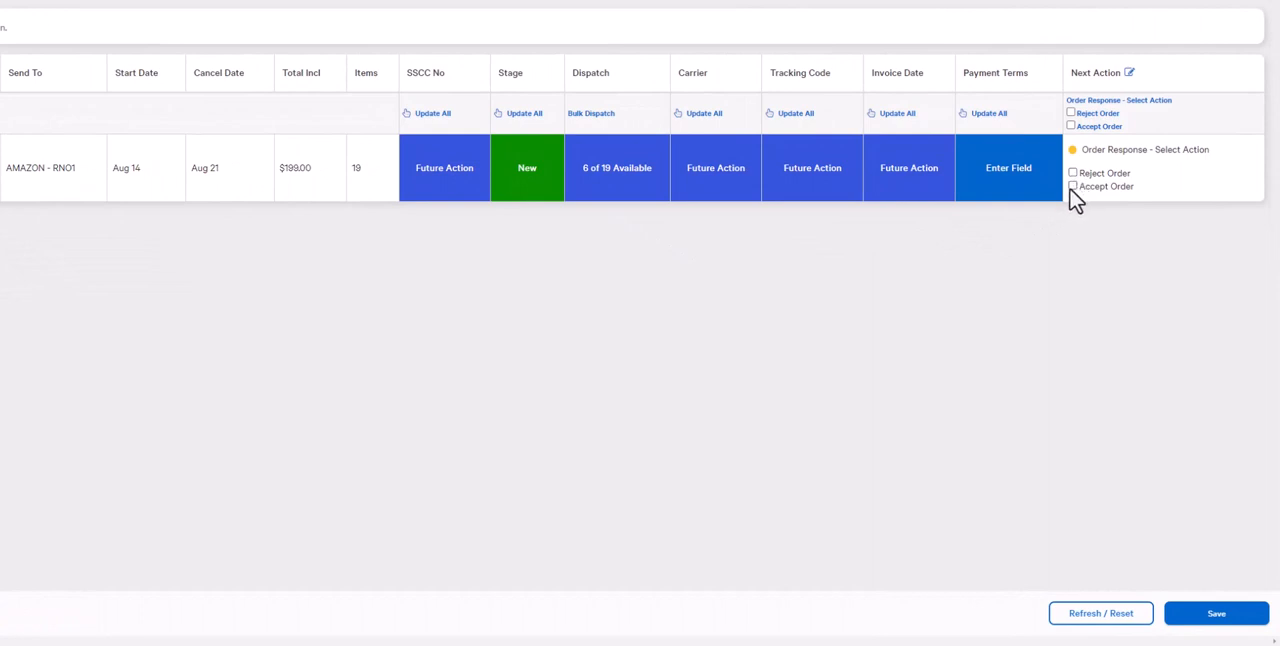
Accept the Amazon order and open sales order T2VJSOLF-RN01 for editing
left_click(1072, 188)
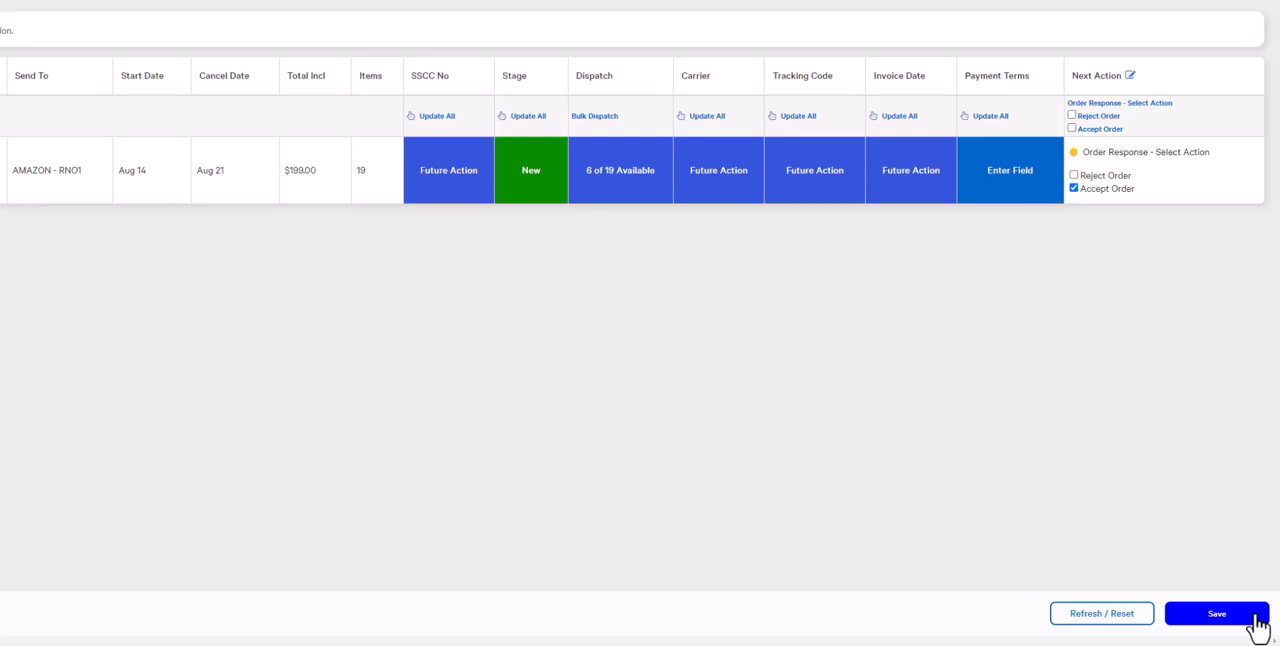
left_click(1217, 613)
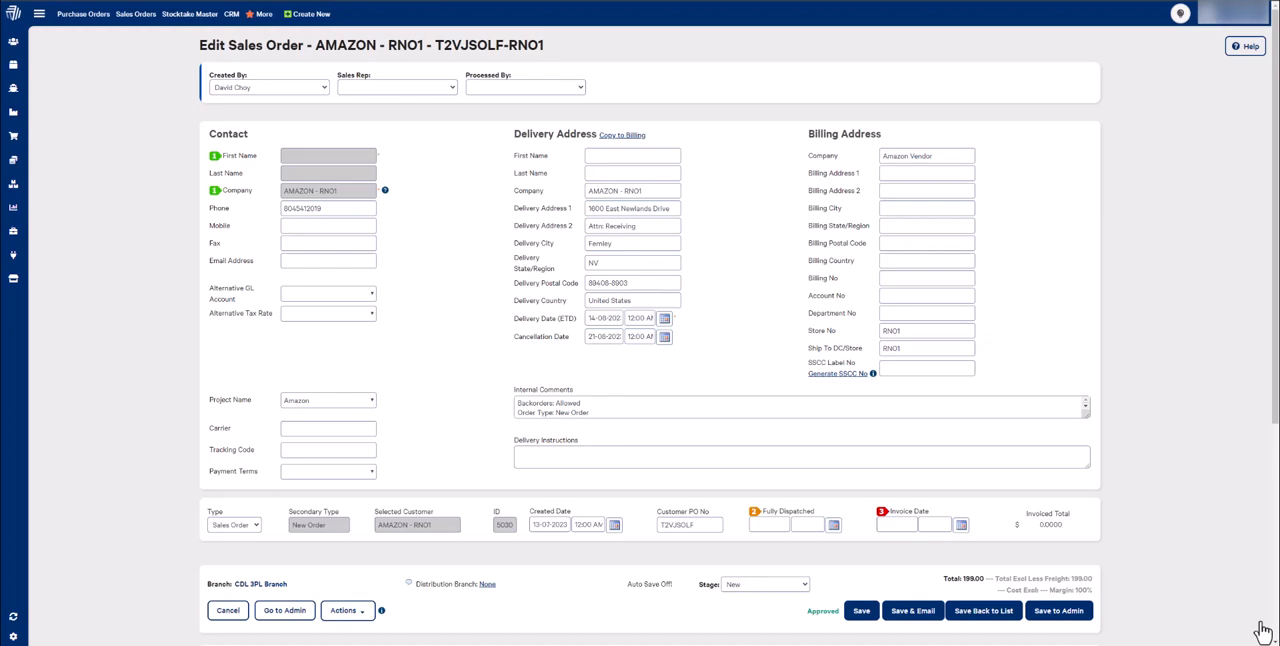
Change Amazon Vendor 1's ordered quantity from 10 to 5 and save the order
scroll("down", 3)
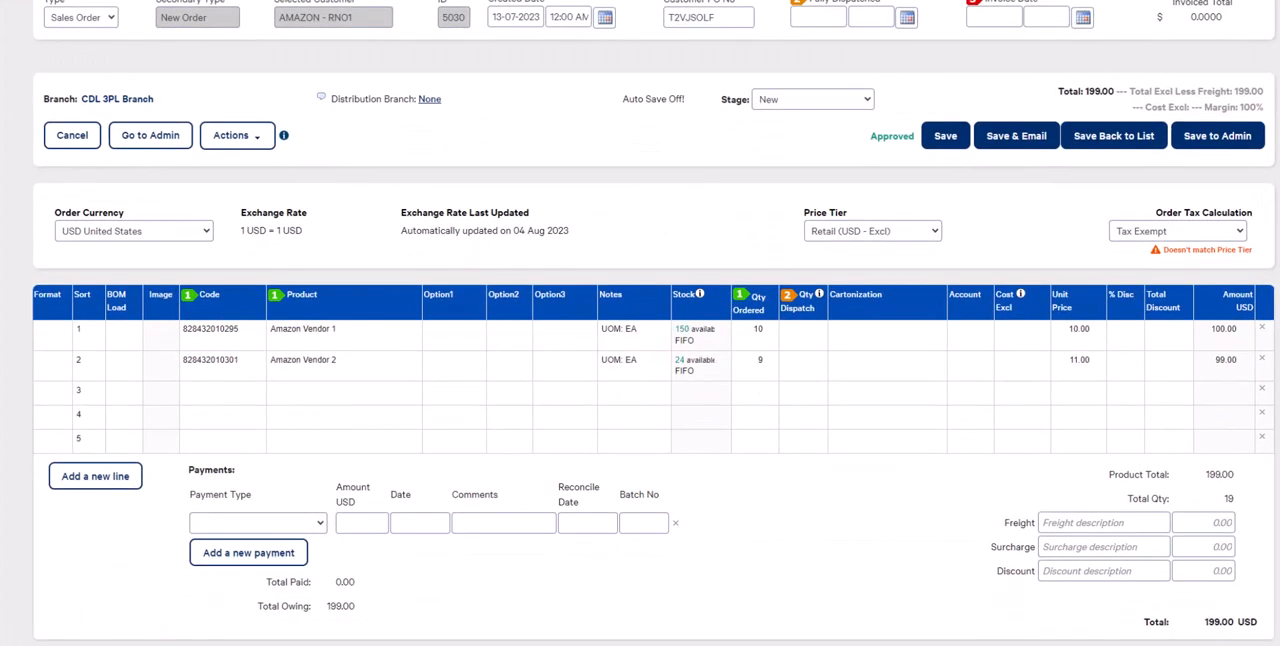
mouse_move(770, 364)
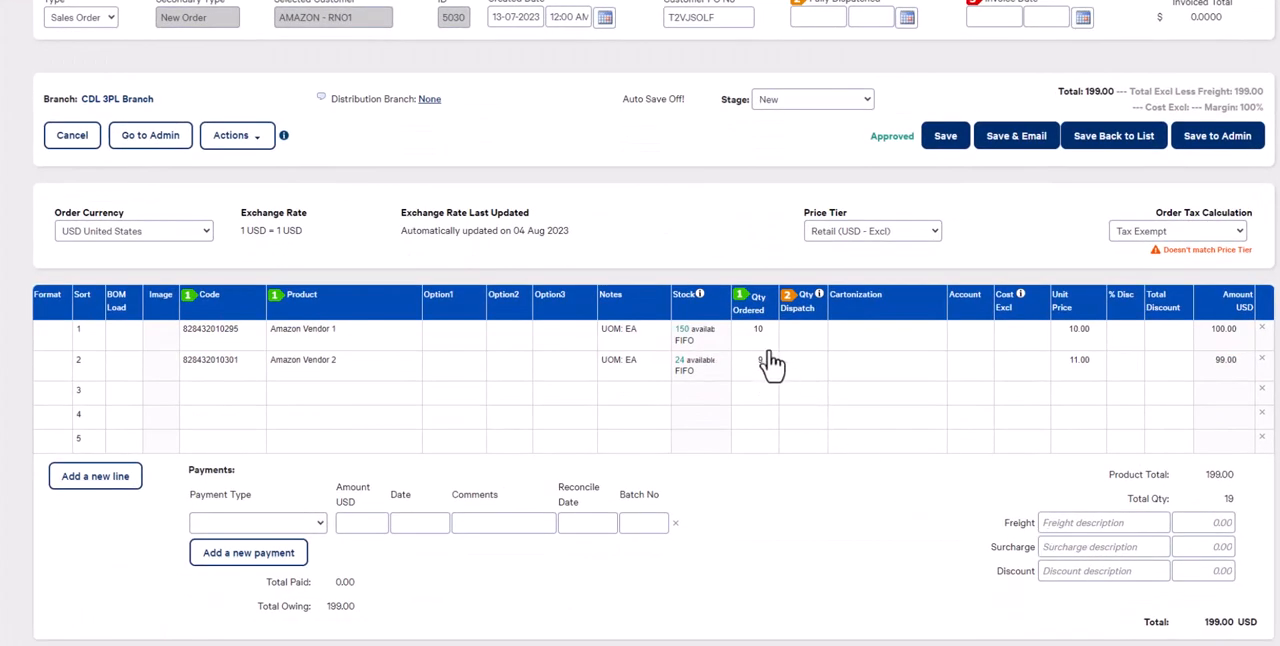
left_click(757, 329)
type("5")
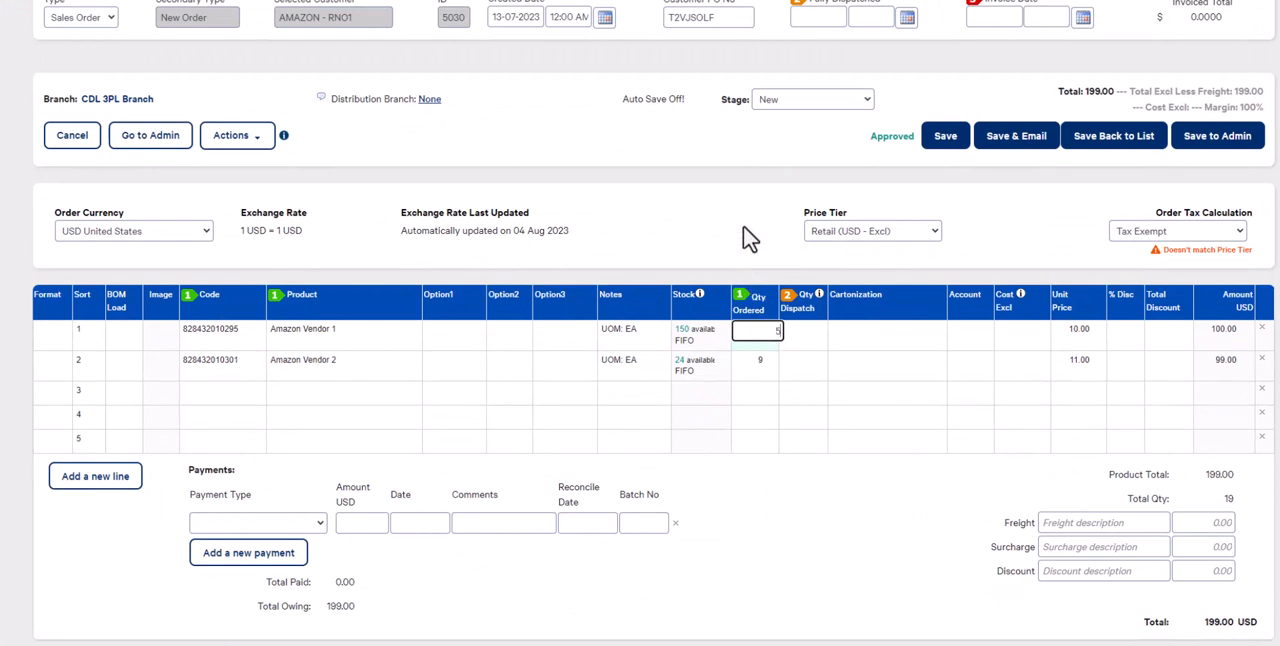
left_click(945, 135)
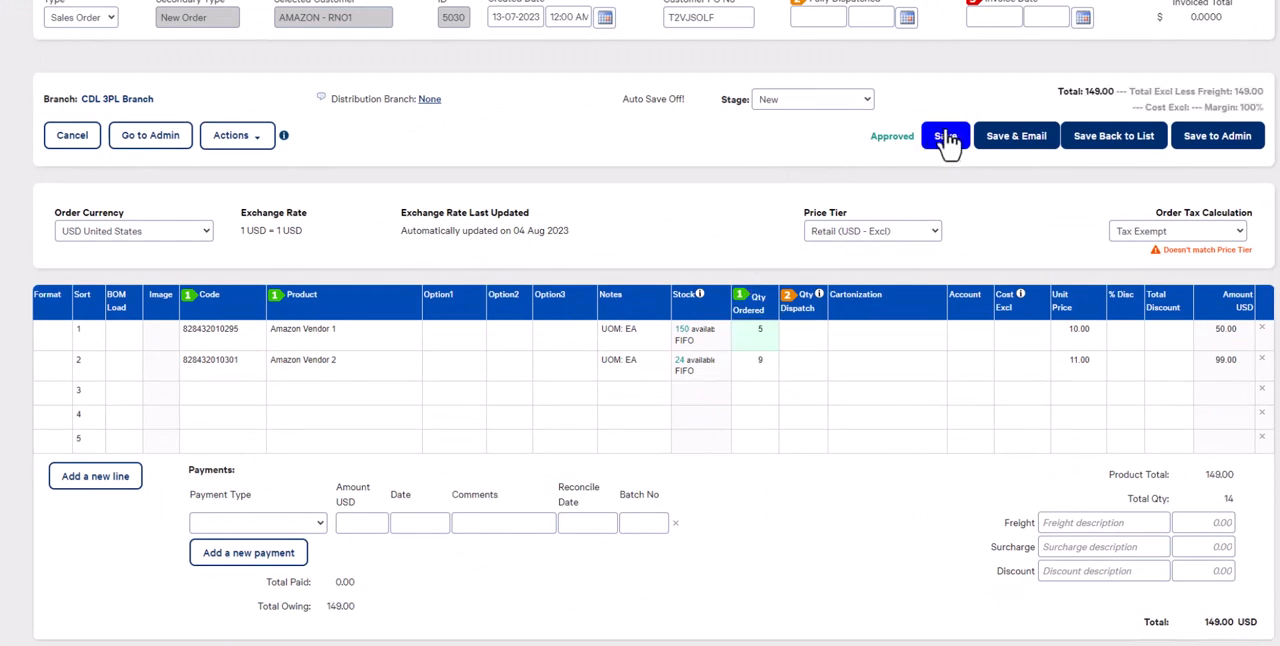
left_click(946, 135)
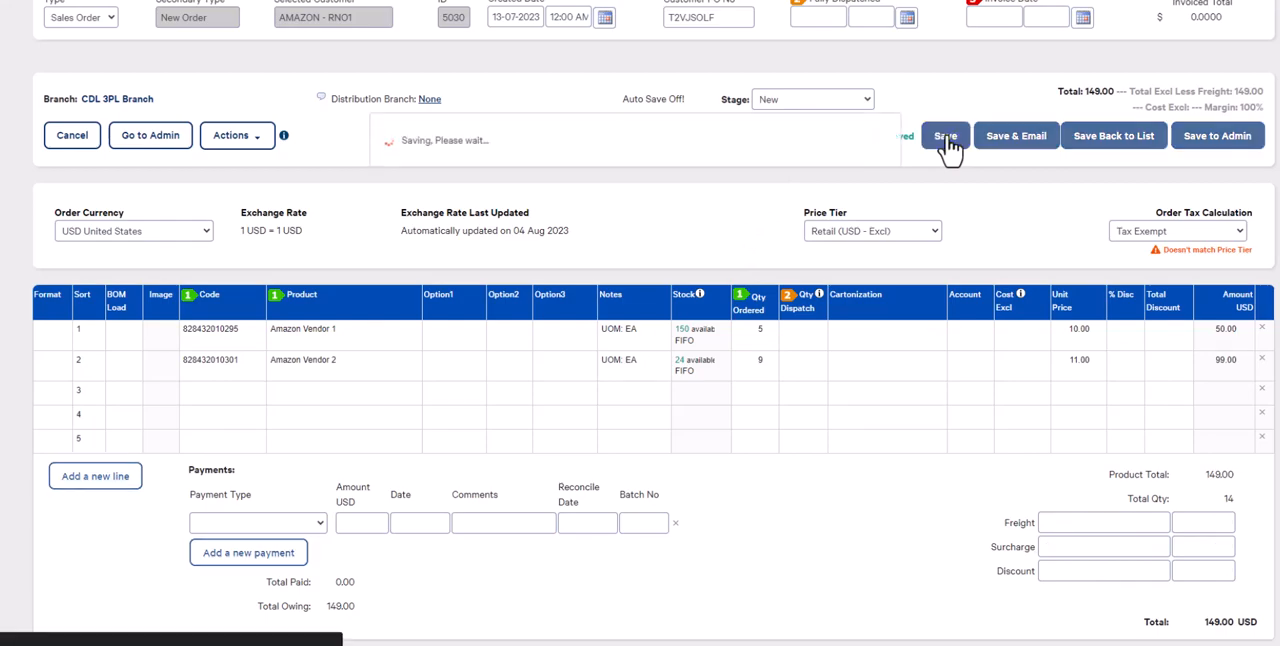
left_click(947, 135)
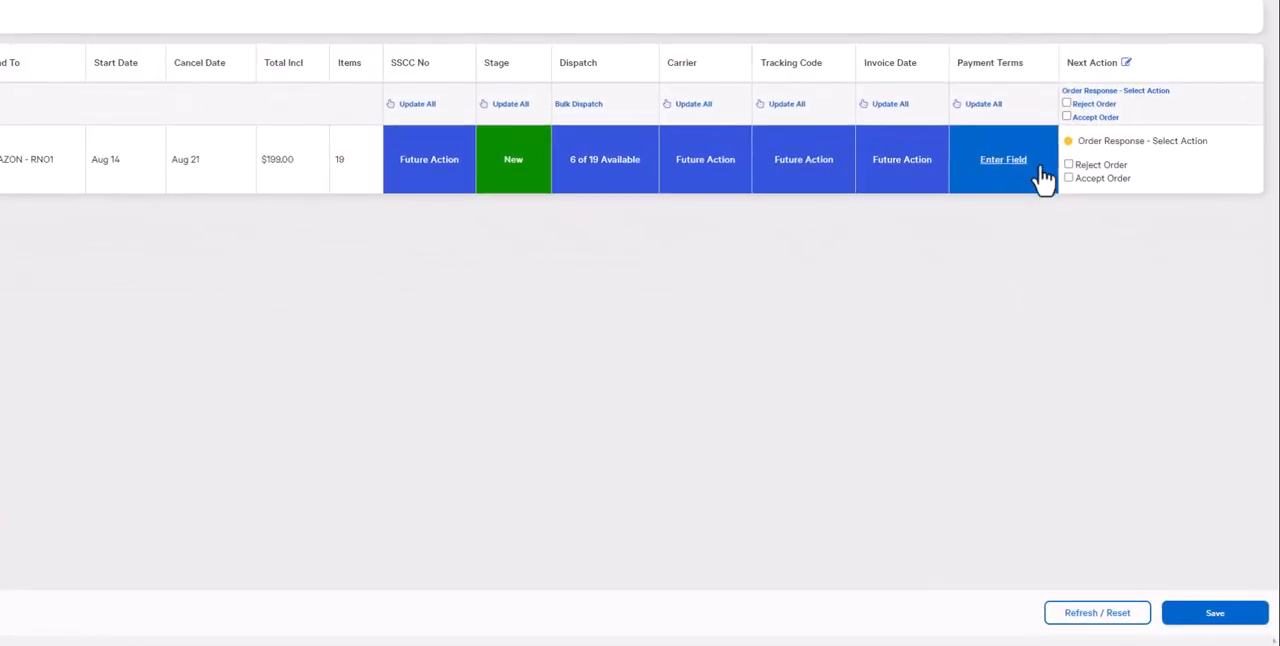
Tick Accept Order for the revised order in Bulk Update - EDI and save
left_click(1067, 178)
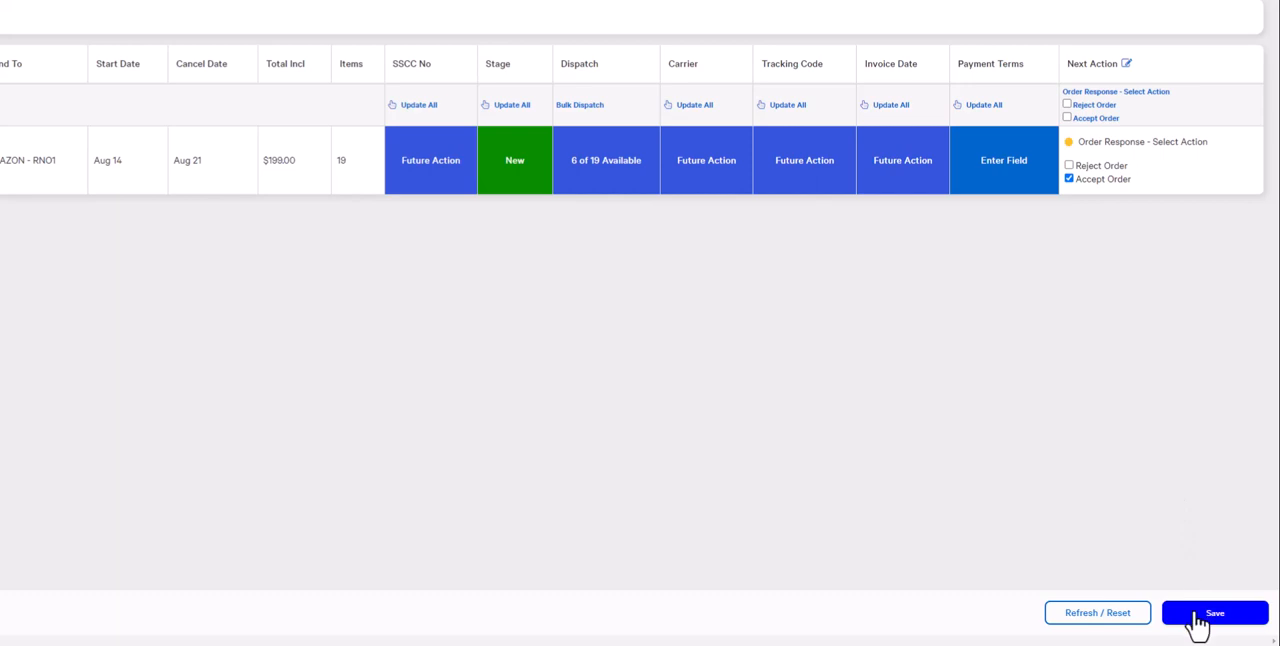
left_click(1214, 612)
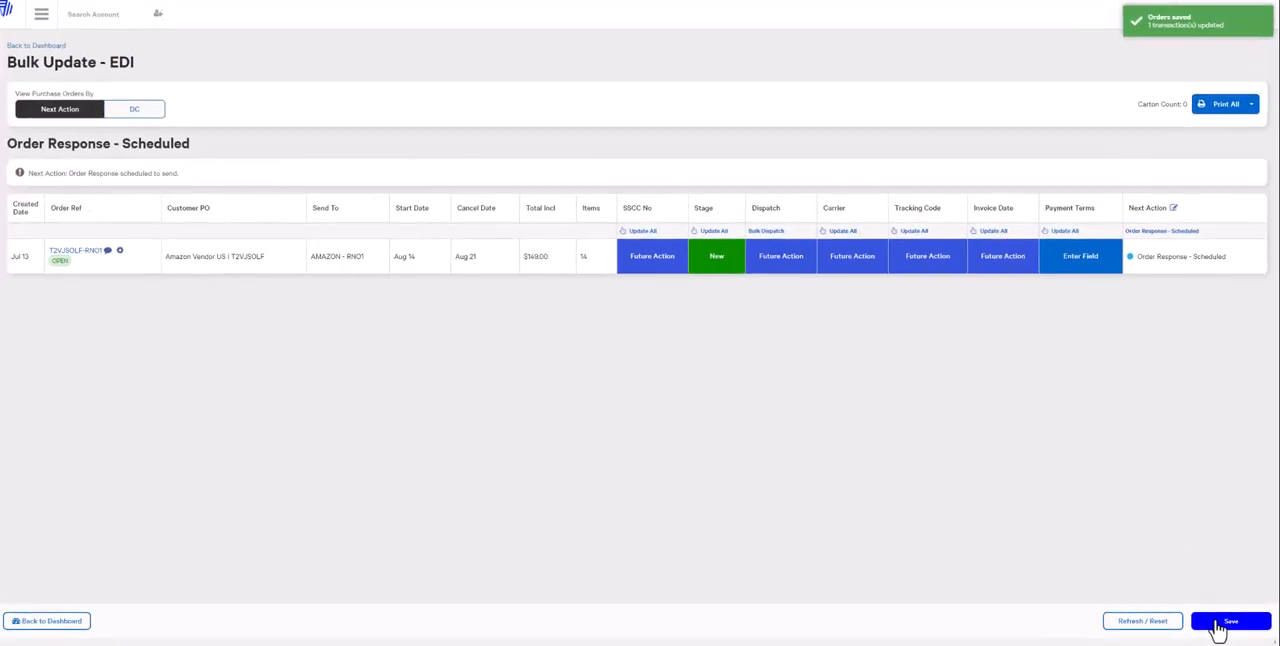
left_click(1232, 621)
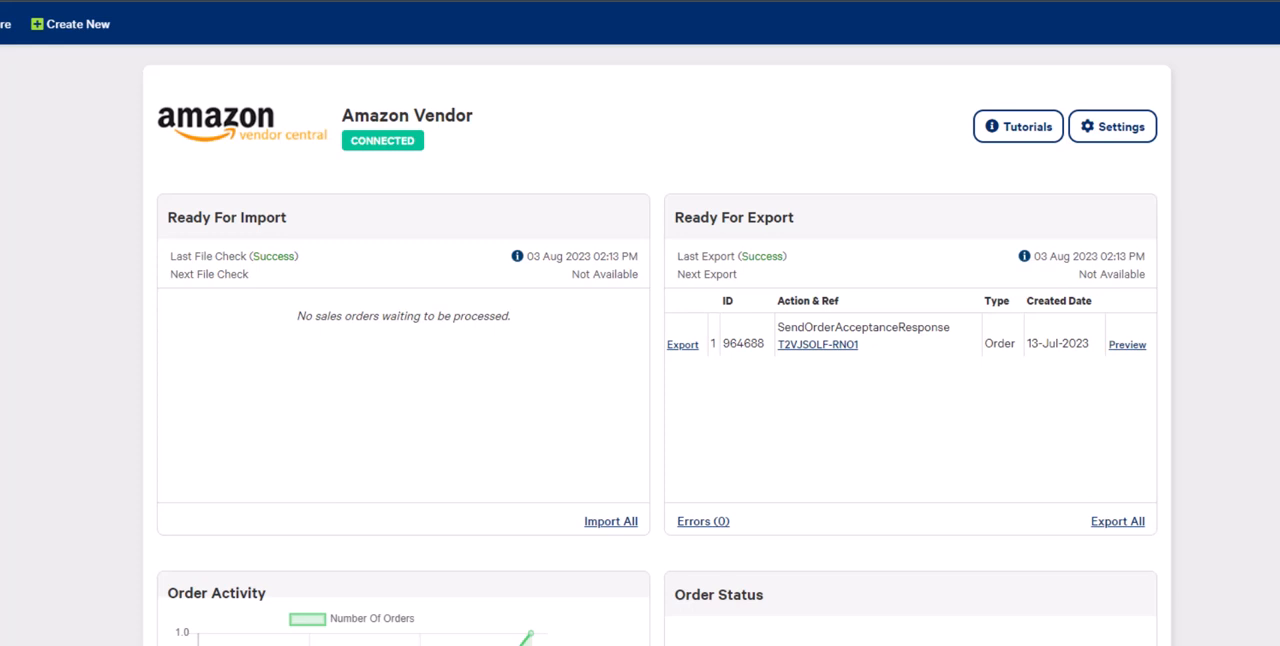
mouse_move(683, 344)
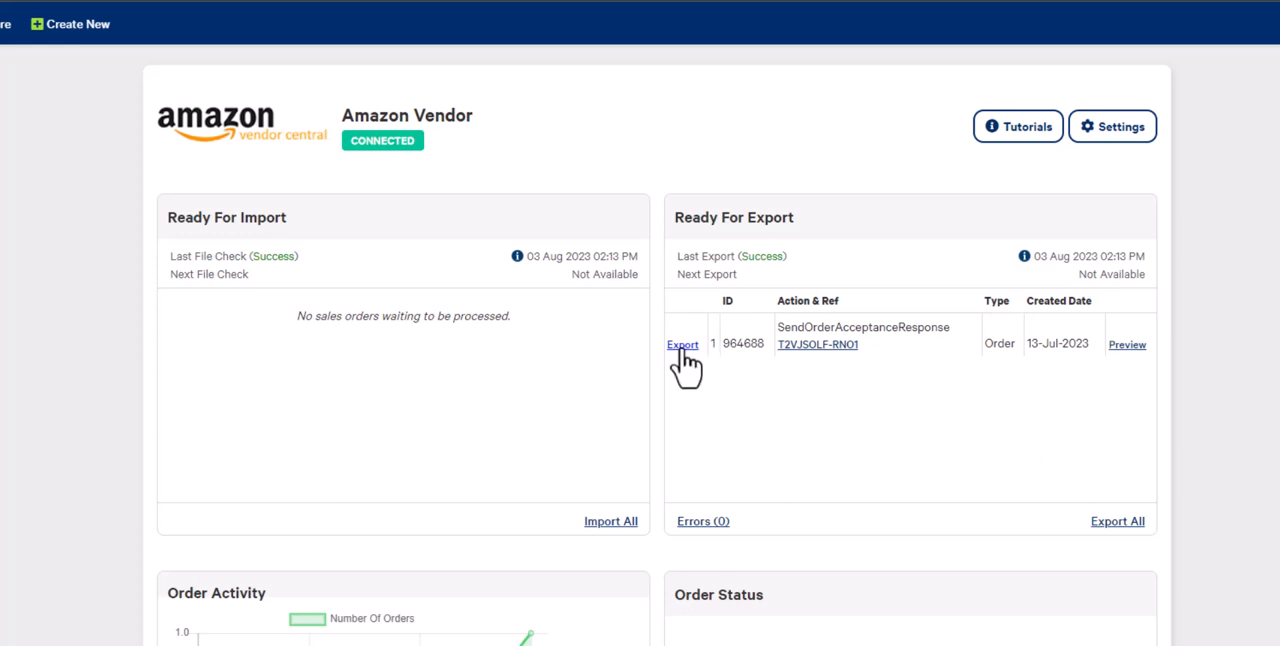
mouse_move(1004, 559)
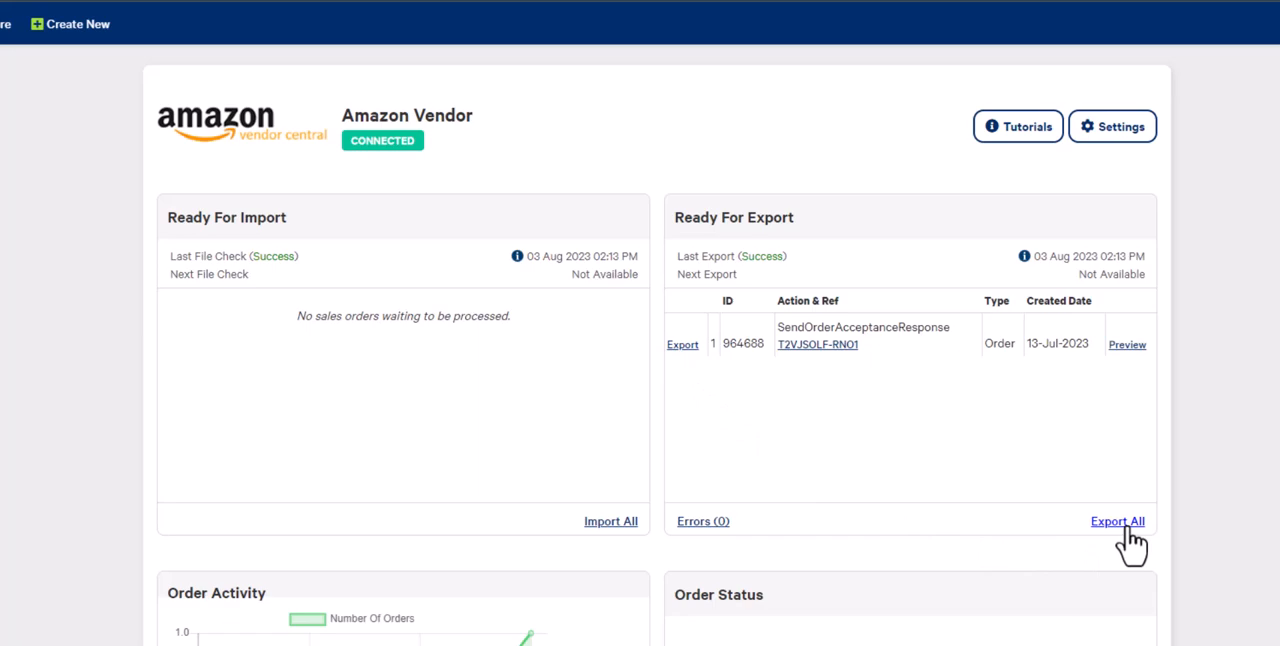
Export all ready order responses for T2VJSOLF-RN01 and leave the EDI Export Results page
left_click(1114, 517)
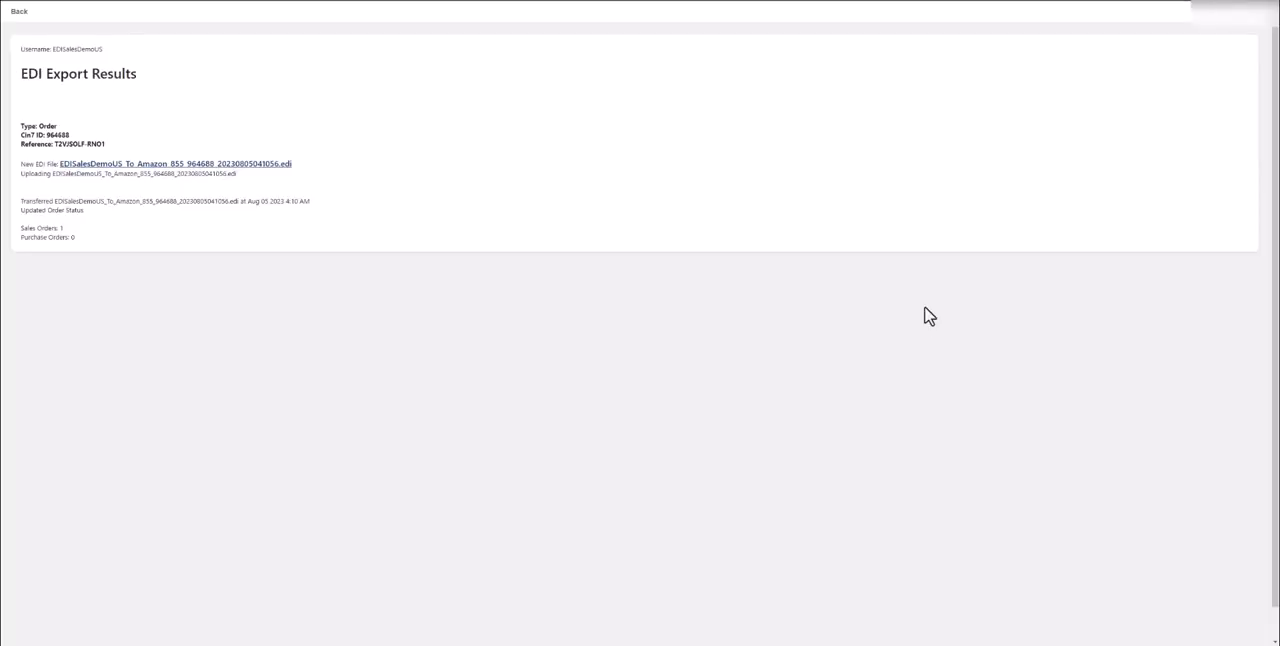
left_click(16, 19)
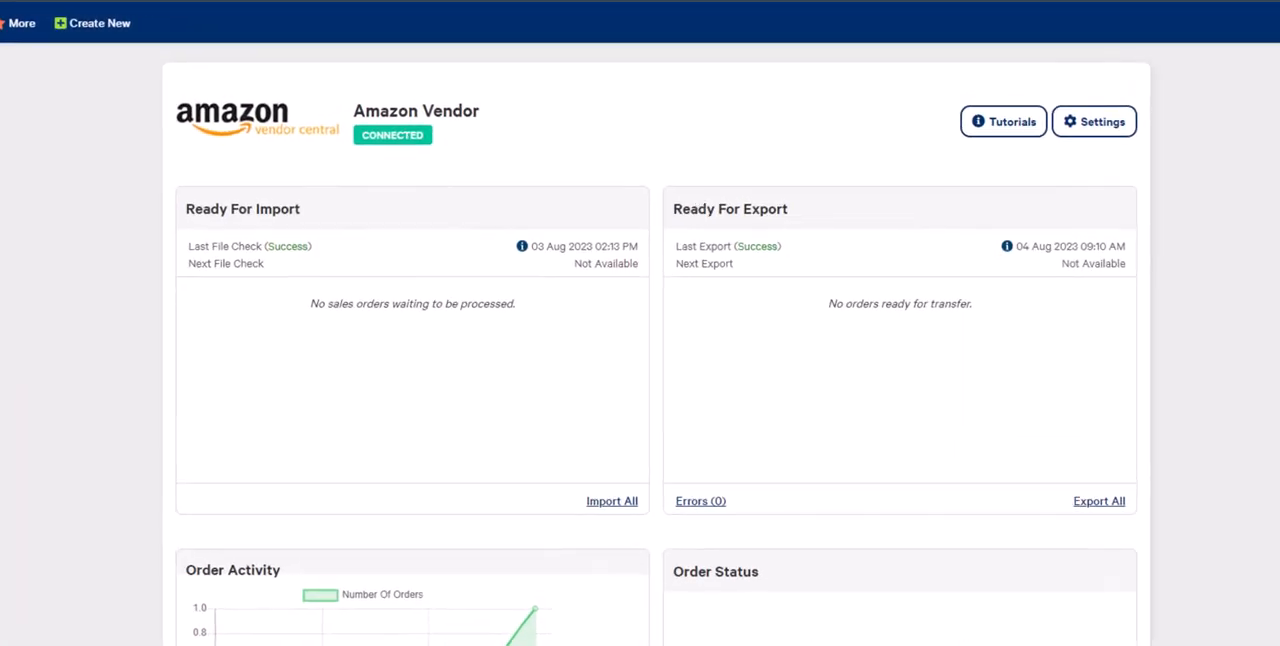
mouse_move(500, 363)
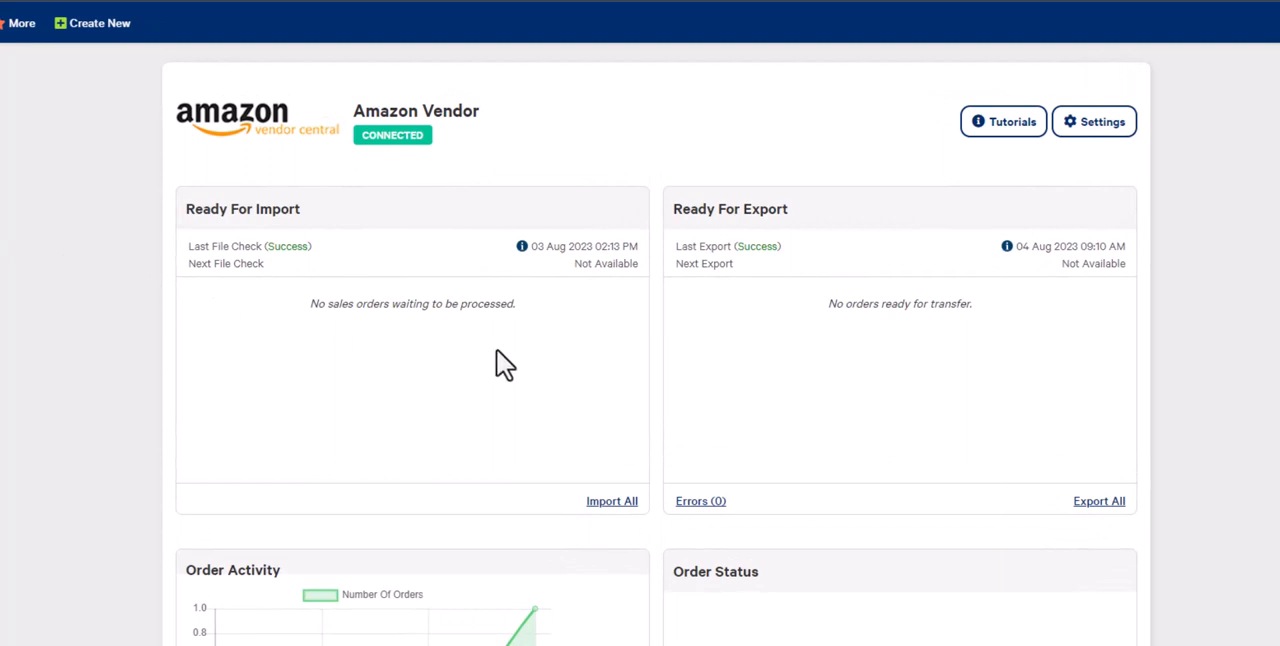
mouse_move(889, 386)
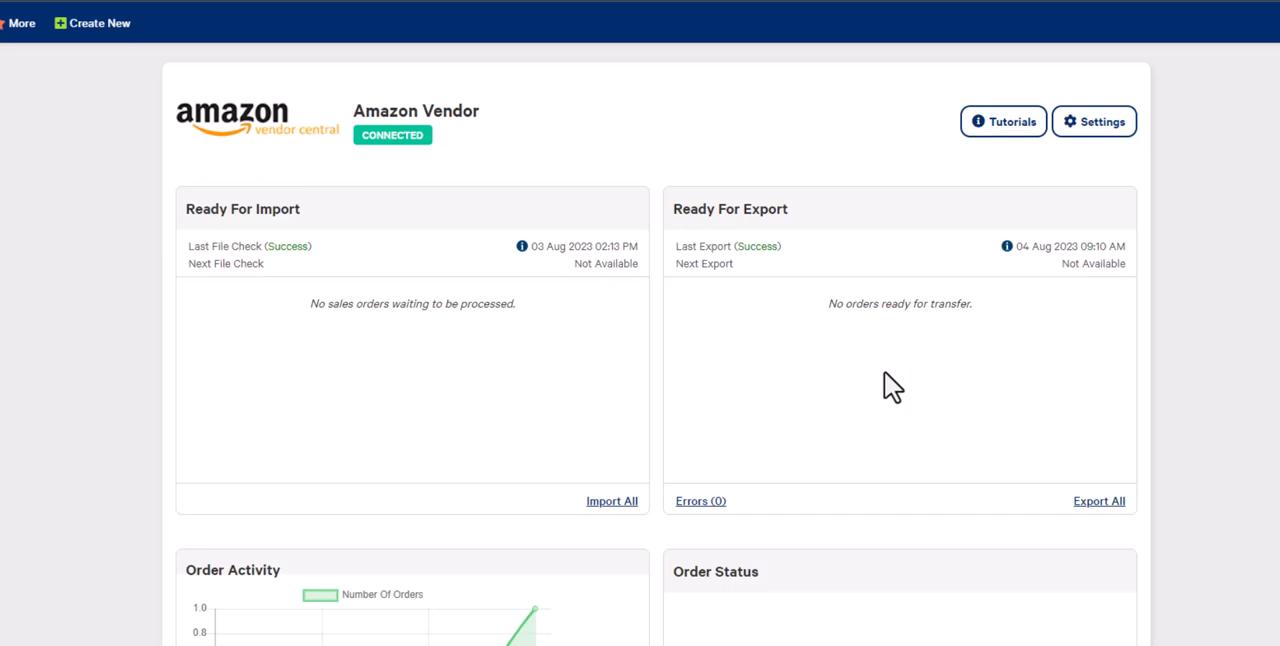
mouse_move(379, 377)
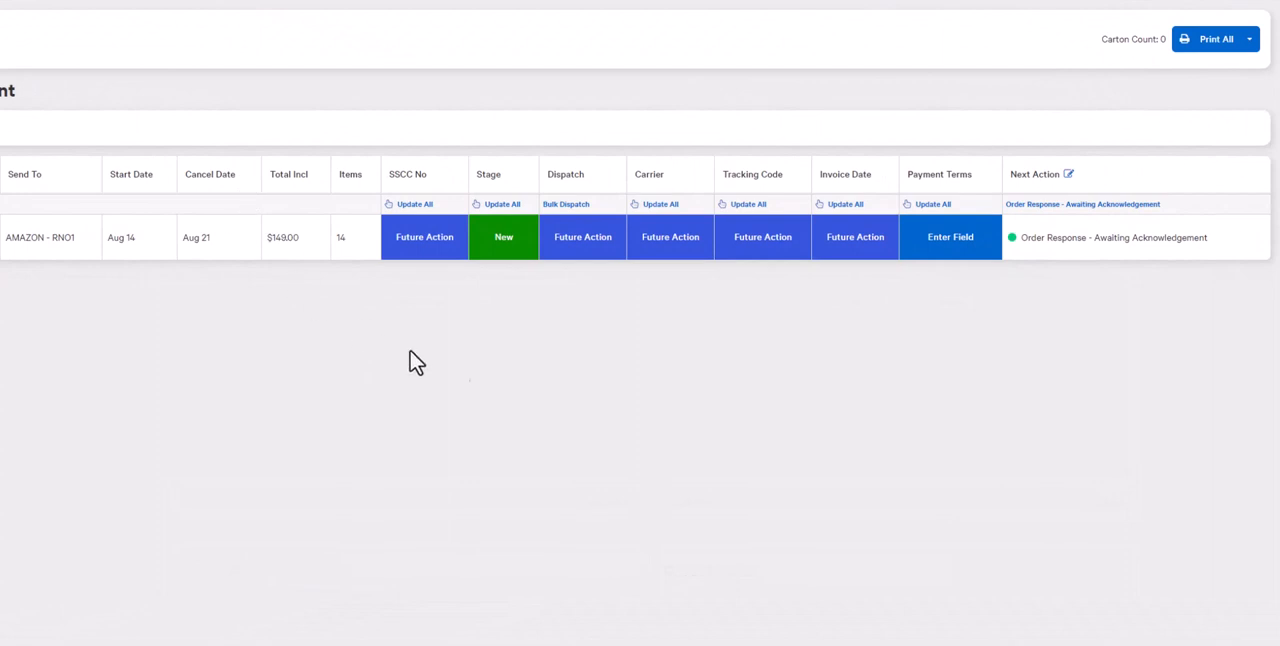
mouse_move(1140, 268)
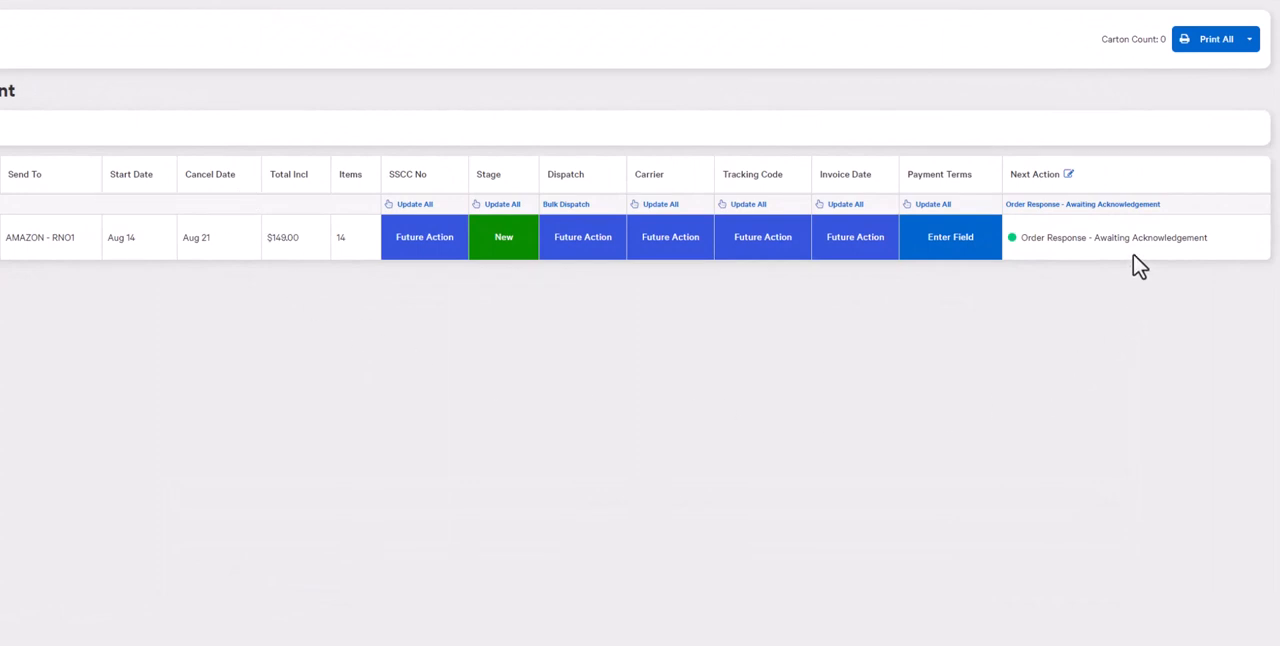